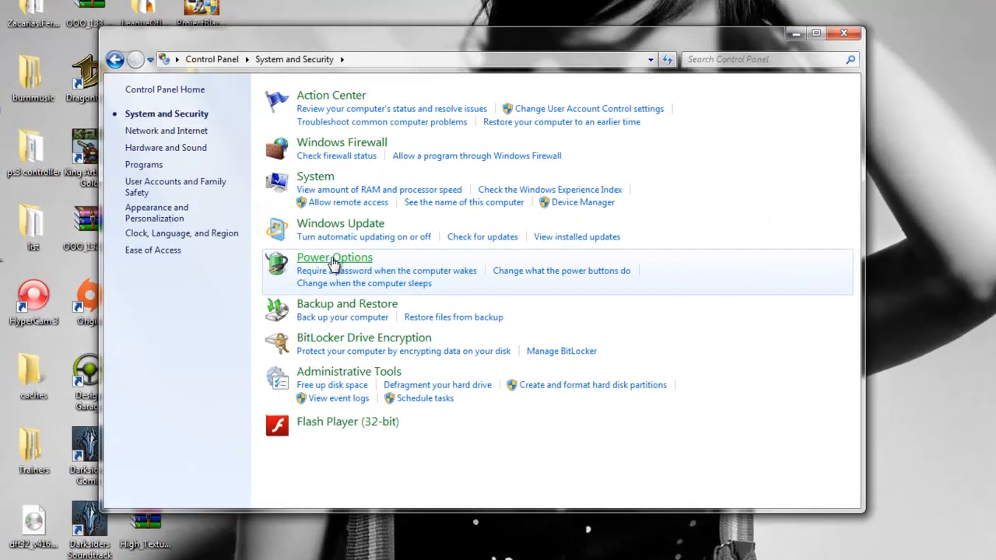
Show the Power Options page listing the Balanced and Power saver plans.
click(332, 256)
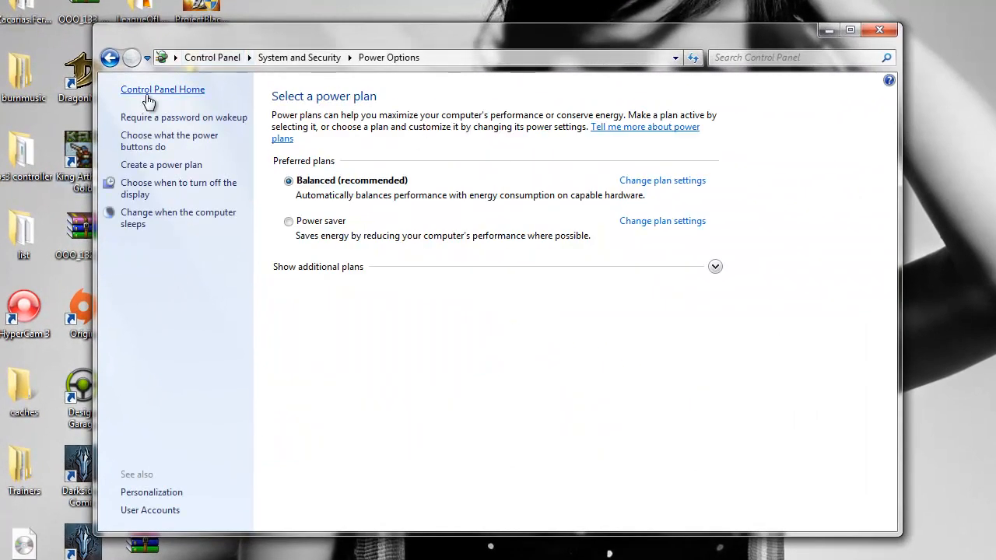
mouse_move(223, 165)
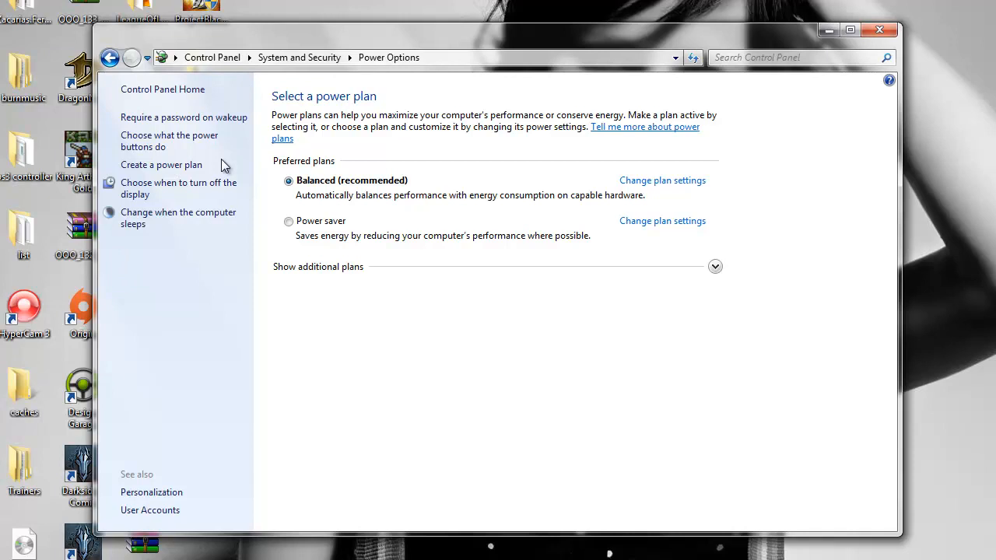
mouse_move(169, 140)
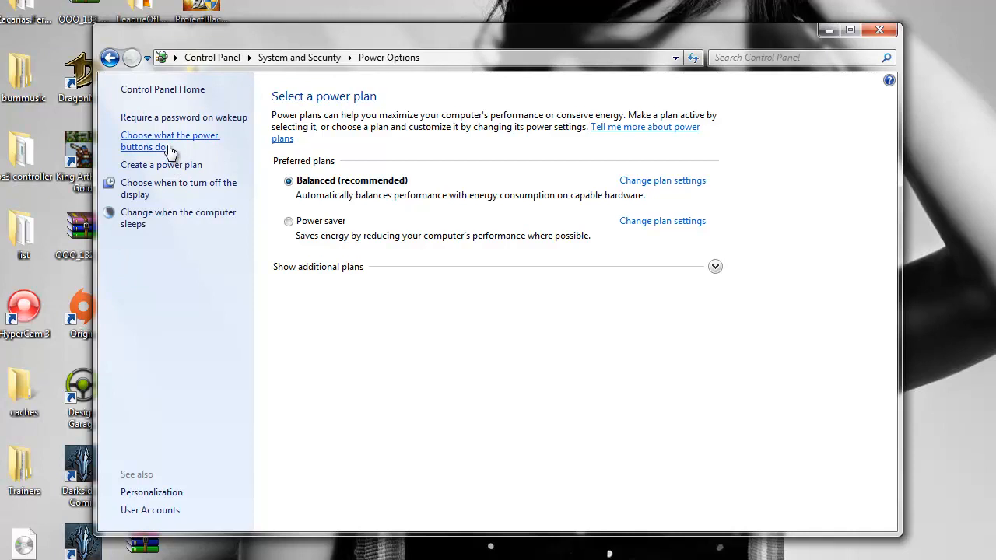
Set 'When I press the sleep button' to Do nothing in the power button settings.
click(170, 140)
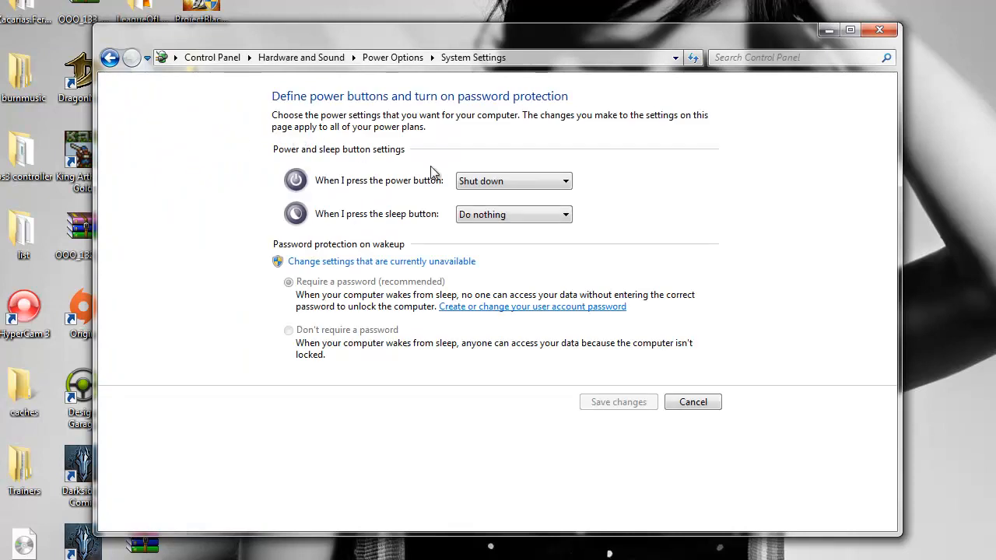
mouse_move(461, 230)
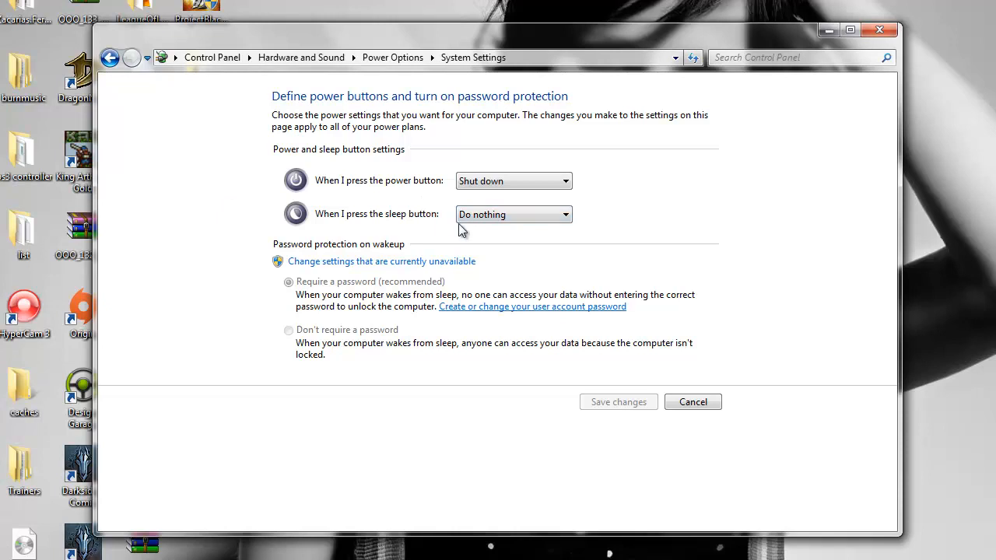
click(567, 215)
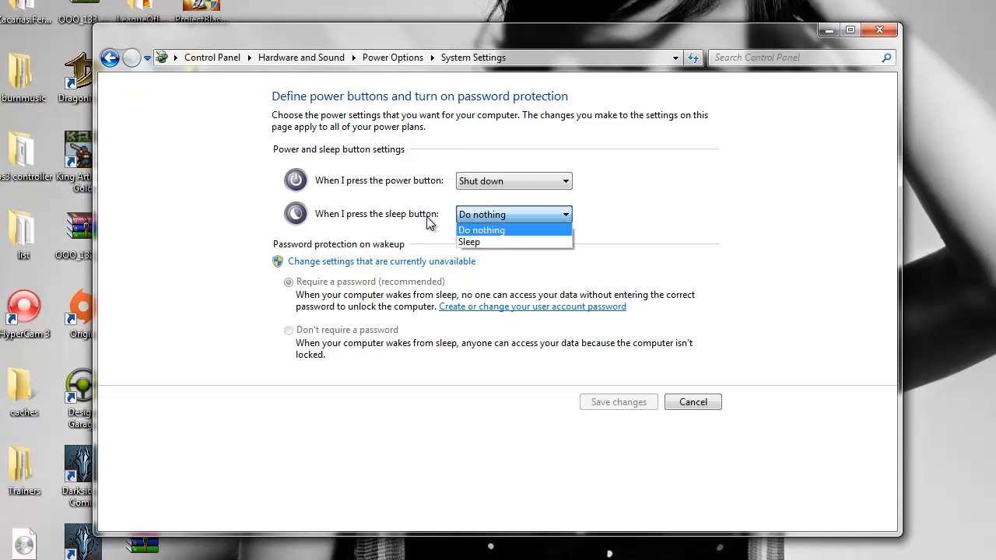
click(482, 230)
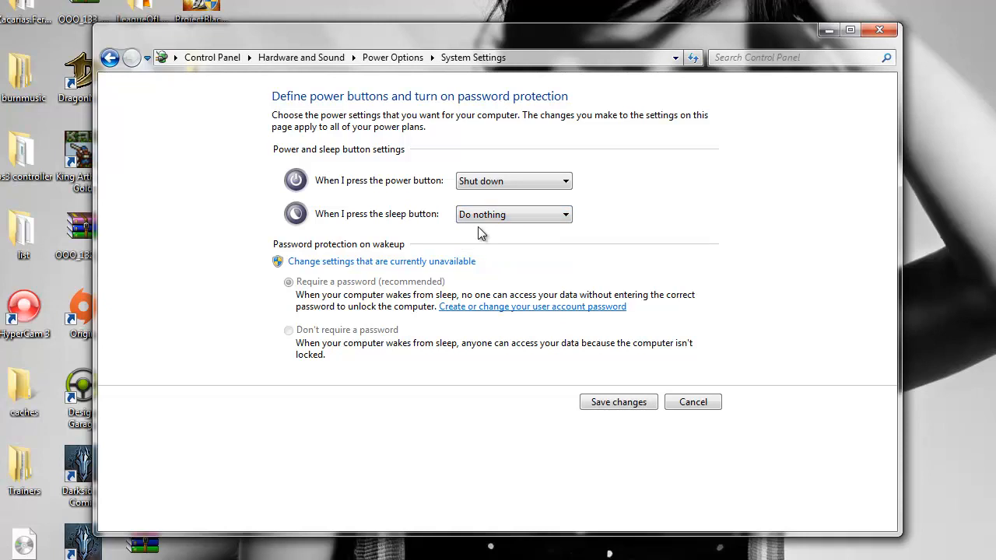
mouse_move(555, 302)
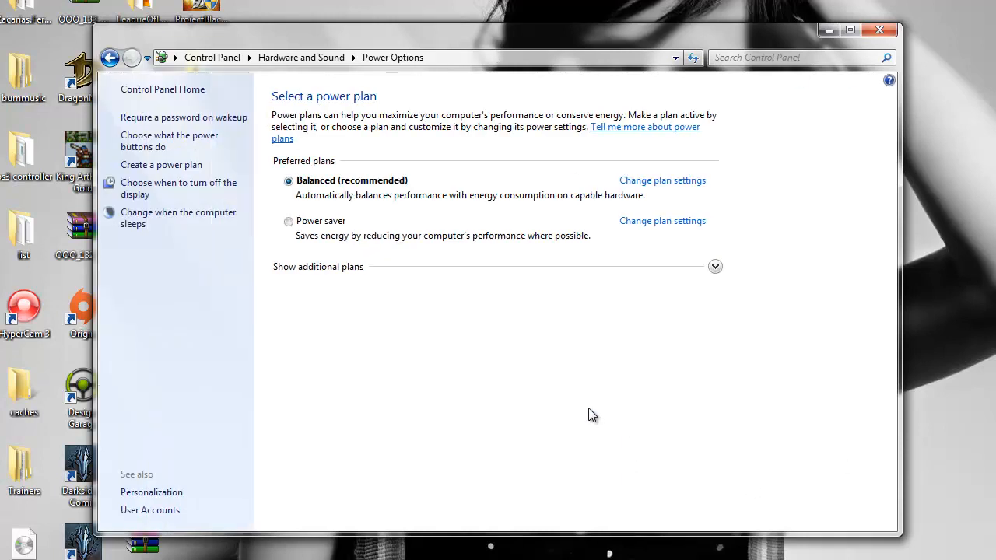
mouse_move(653, 200)
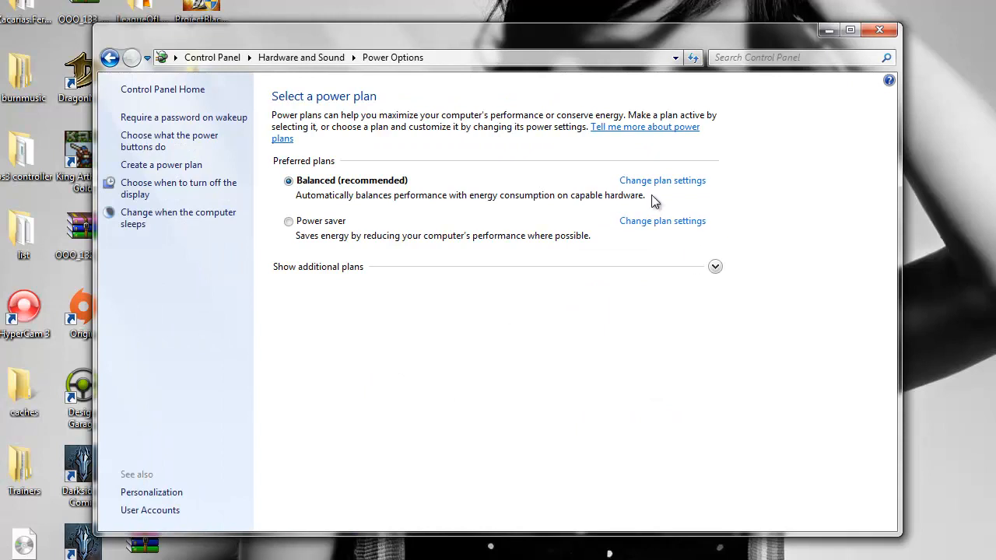
Confirm the Balanced plan's display and sleep are both Never, then close to the desktop.
click(662, 181)
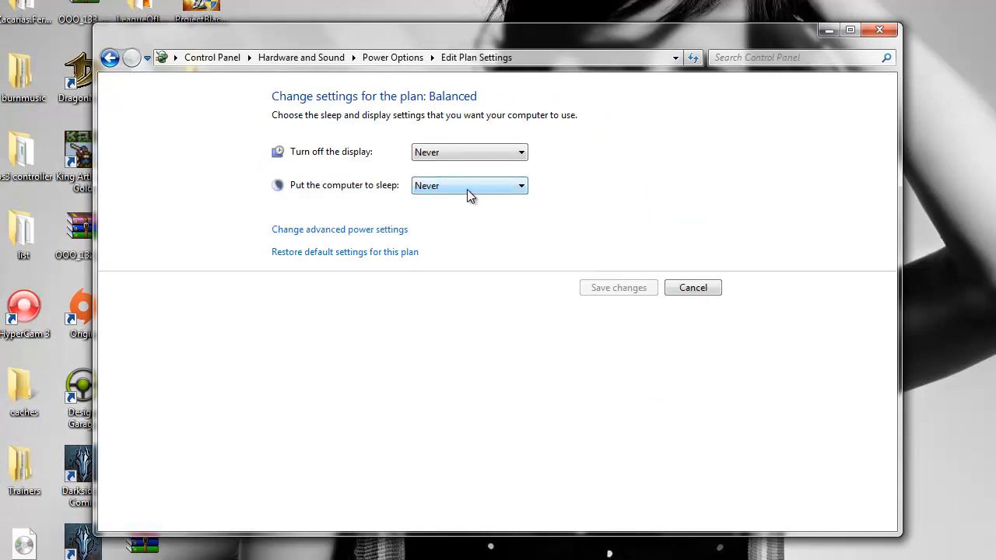
mouse_move(441, 159)
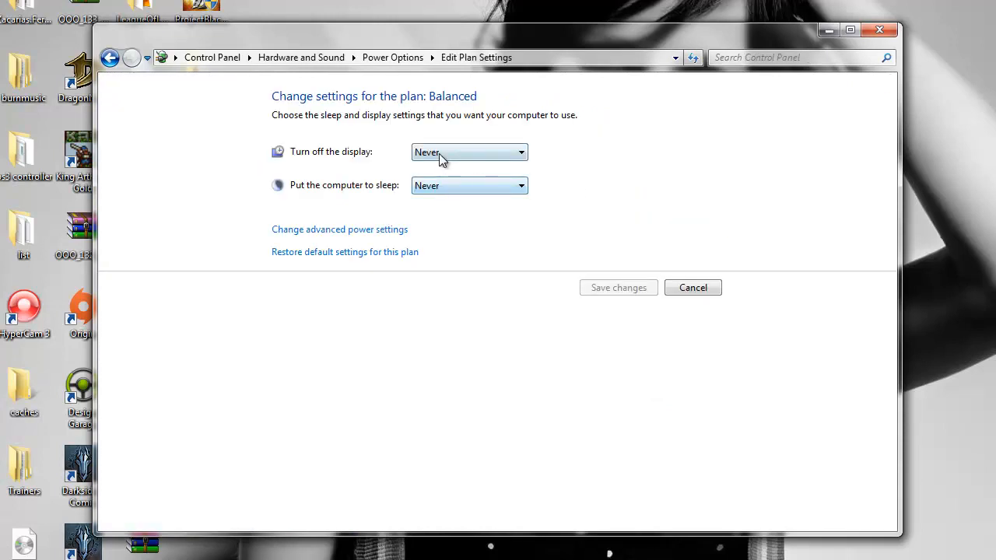
click(109, 57)
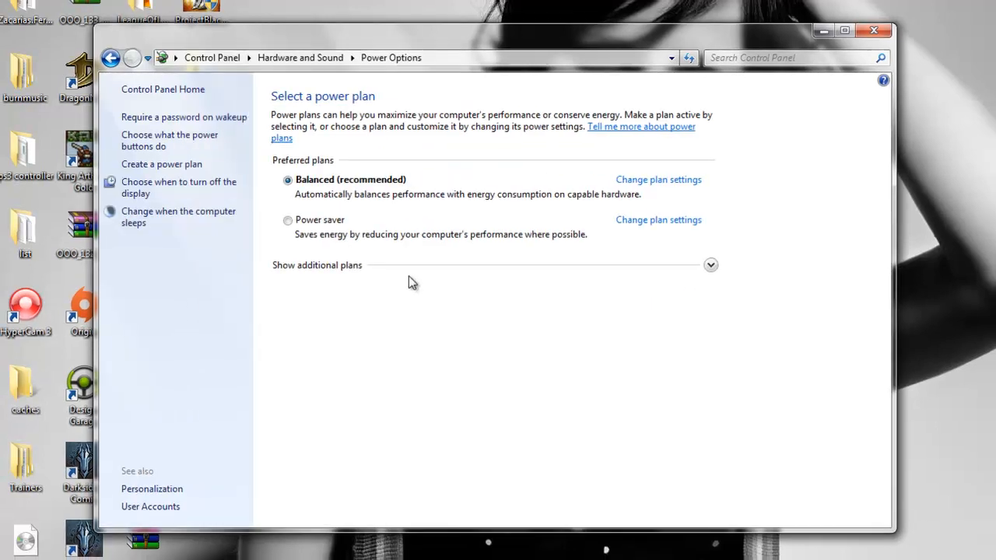
click(873, 31)
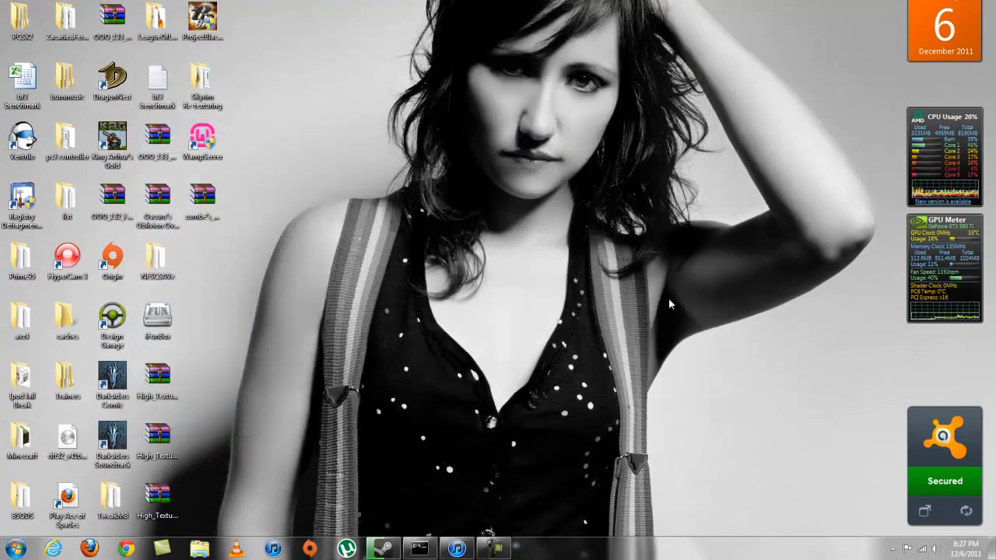